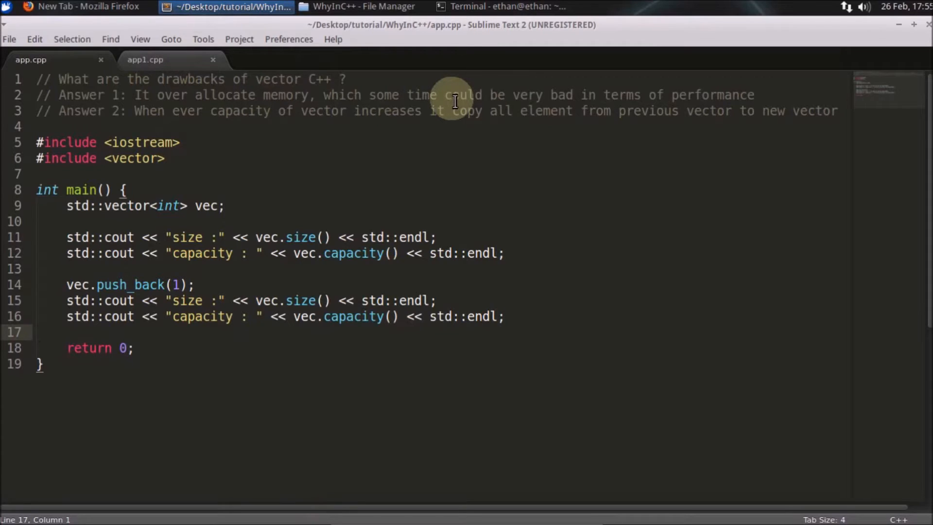
mouse_move(231, 112)
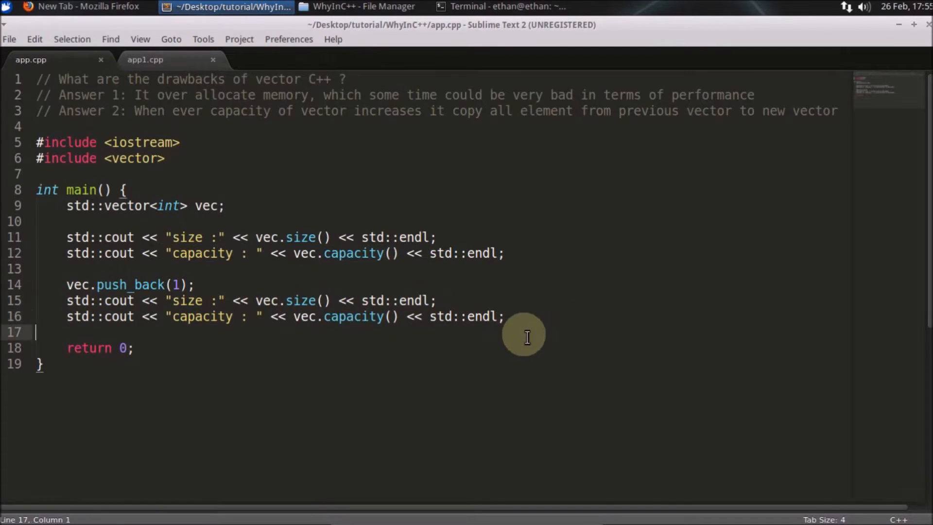
Save app.cpp and highlight every use of the vector 'vec'
key(ctrl+s)
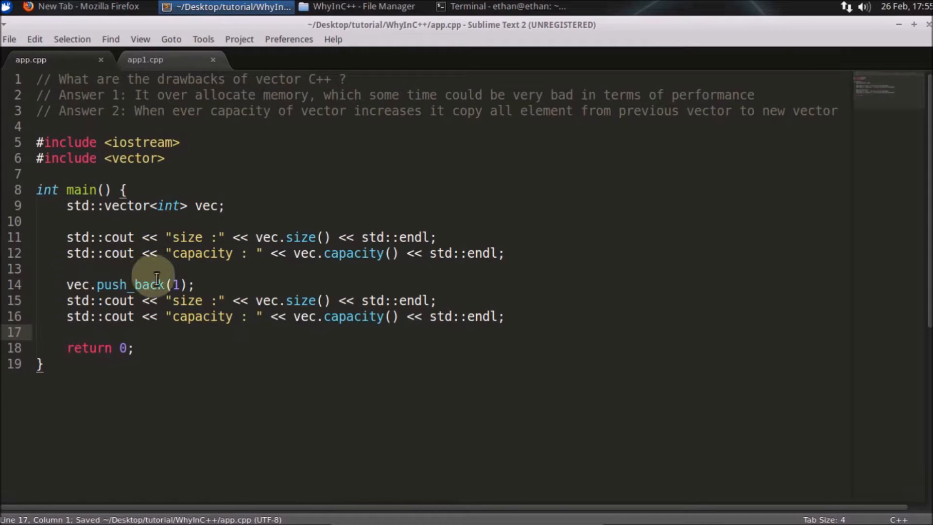
double_click(206, 206)
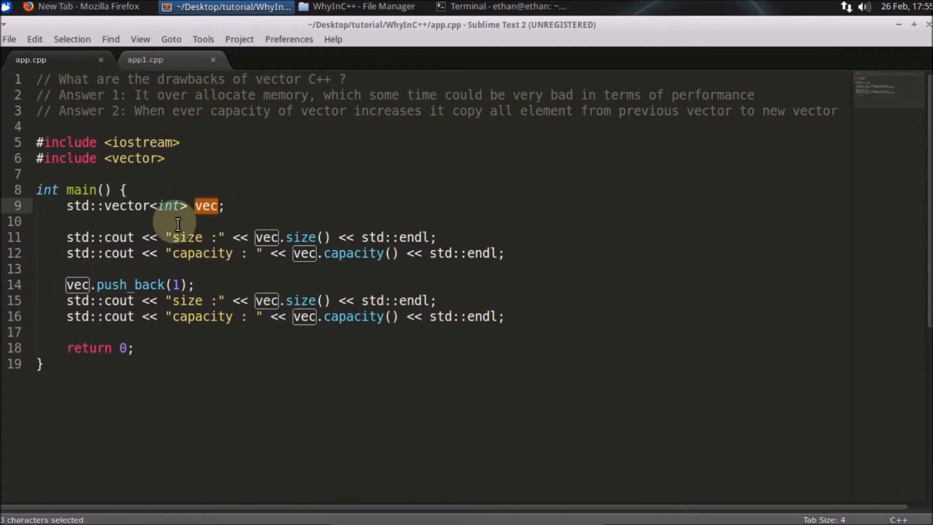
mouse_move(317, 253)
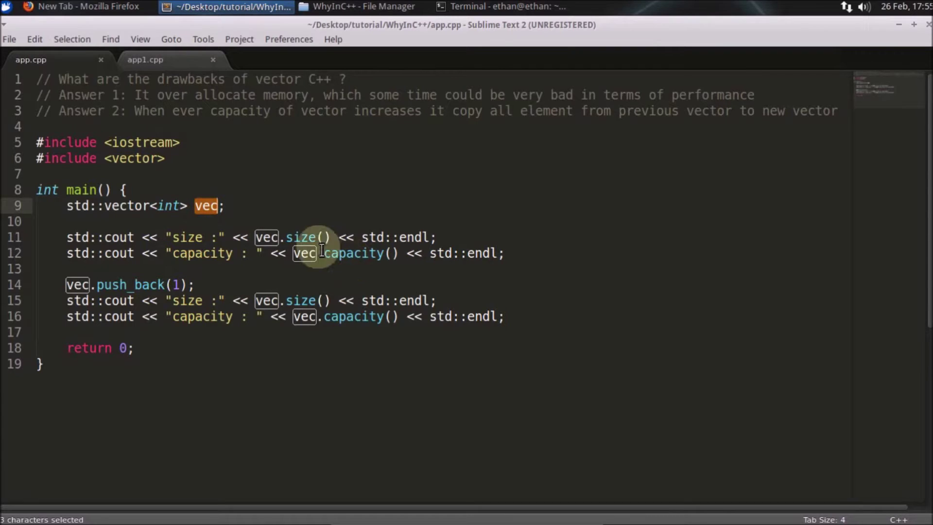
mouse_move(138, 285)
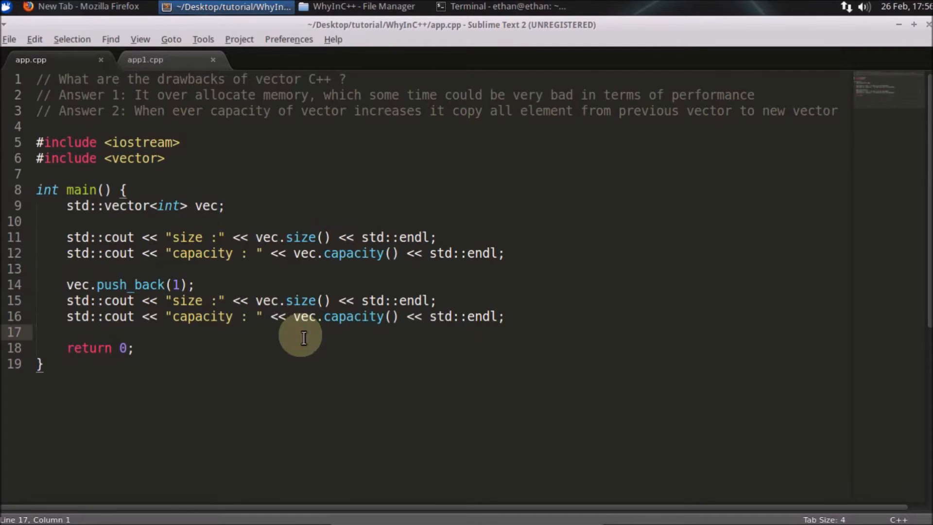
Bring the terminal forward showing size 0, capacity 0, then size 1, capacity 1
click(508, 6)
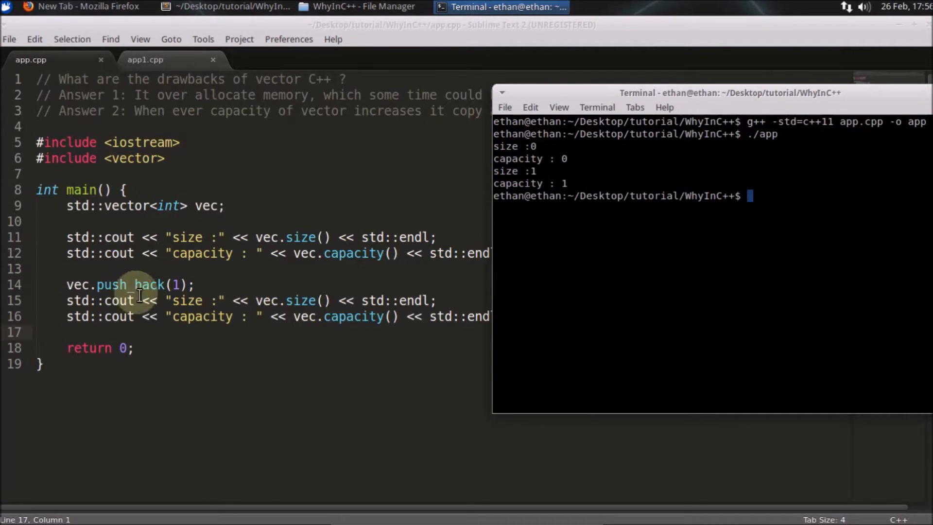
mouse_move(266, 319)
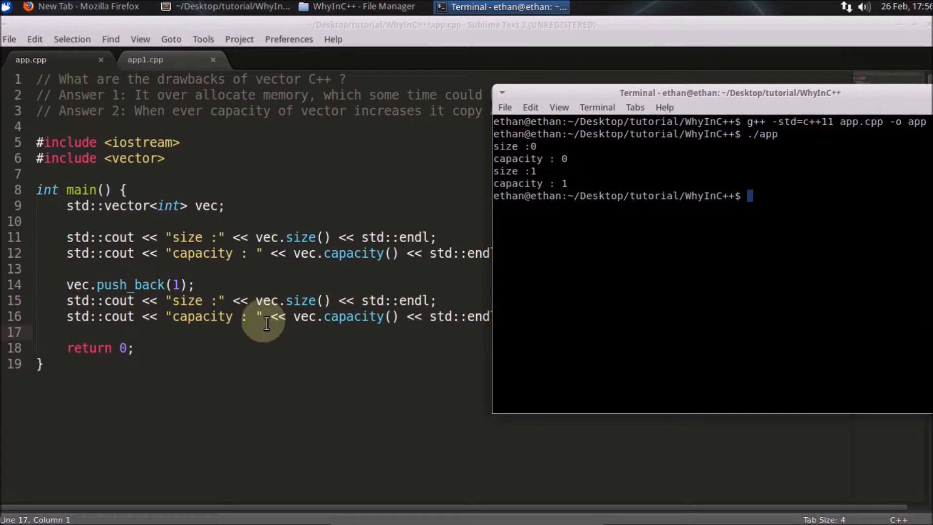
Copy the push_back line with its size and capacity prints for repeating
drag(67, 285, 505, 316)
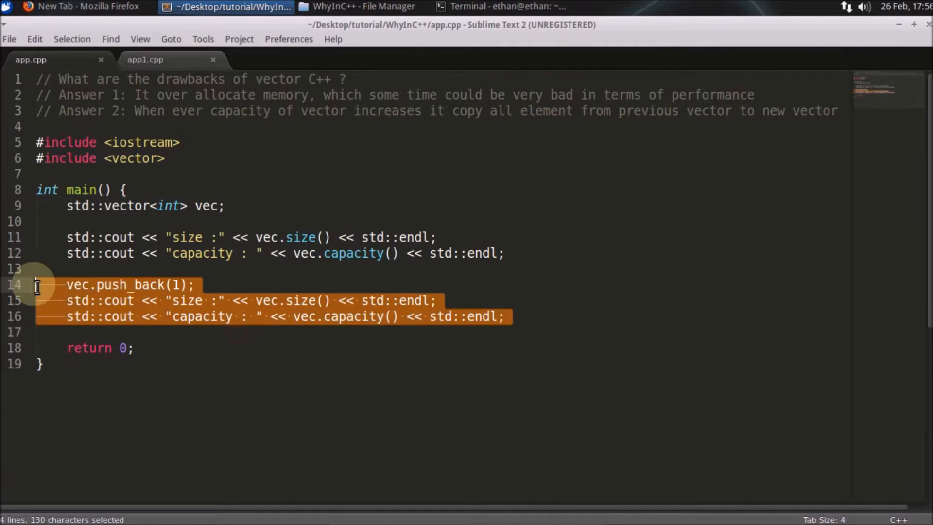
key(ctrl+c)
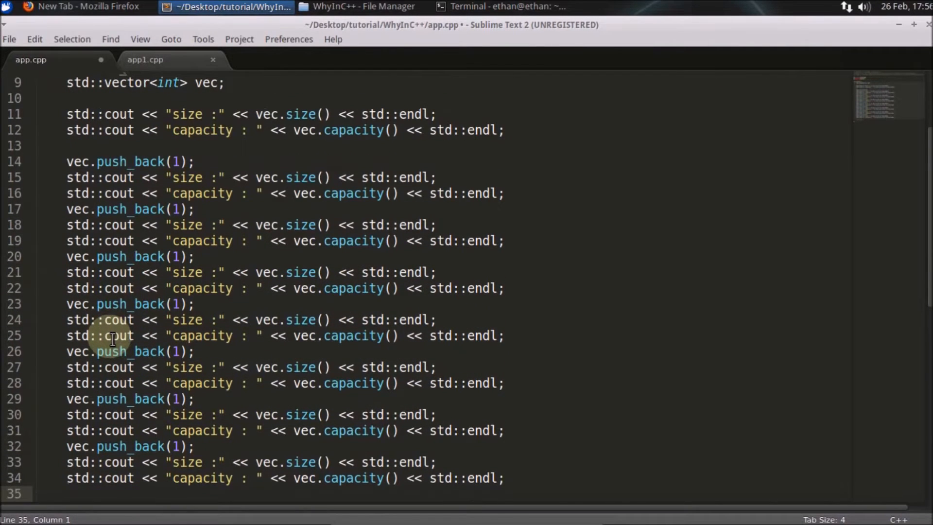
Recompile and run app.cpp, marking the output line where capacity reaches 8
click(501, 6)
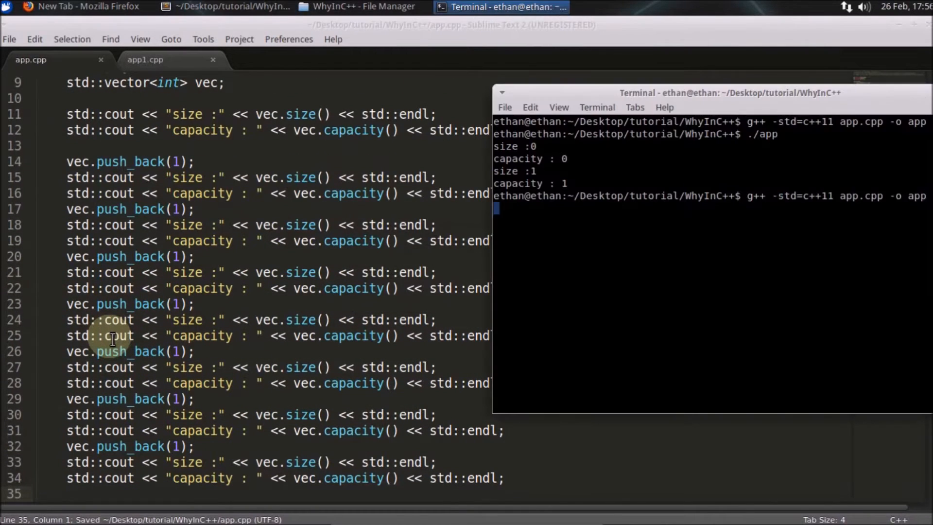
key(Return)
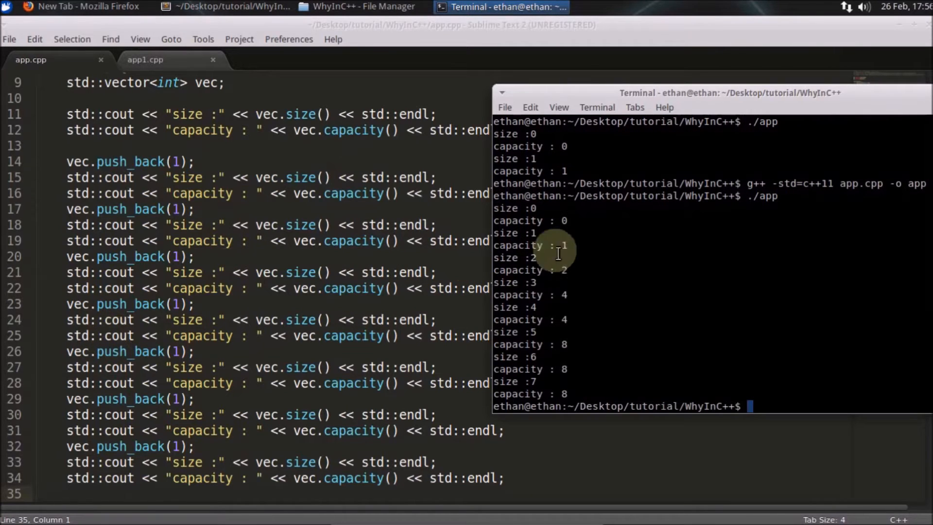
mouse_move(543, 237)
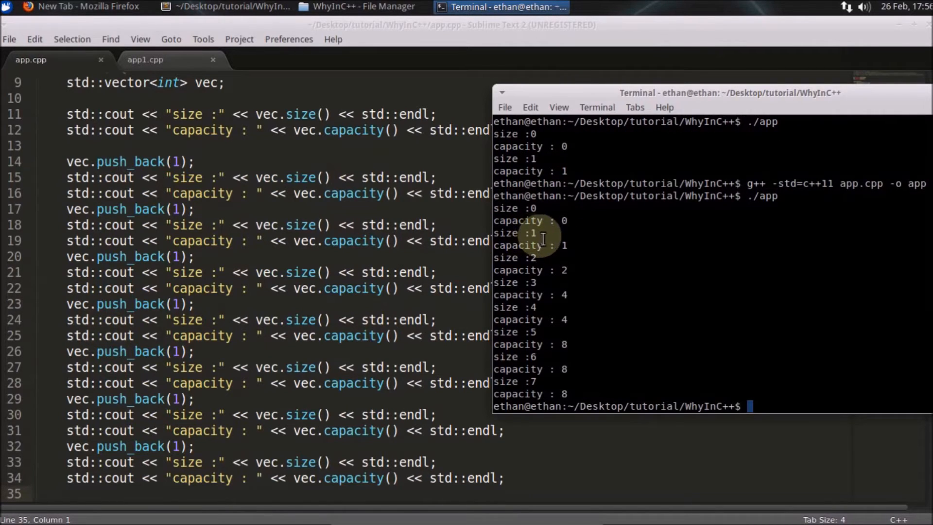
mouse_move(513, 262)
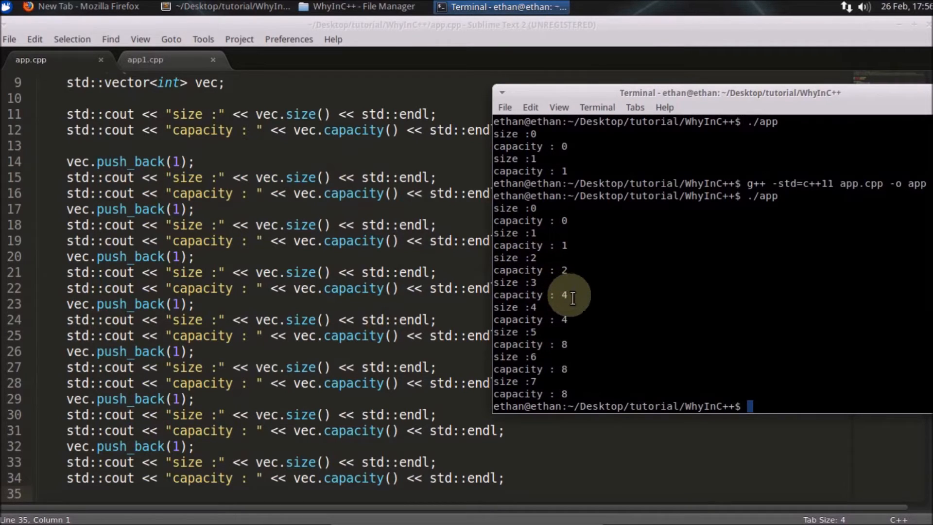
mouse_move(530, 313)
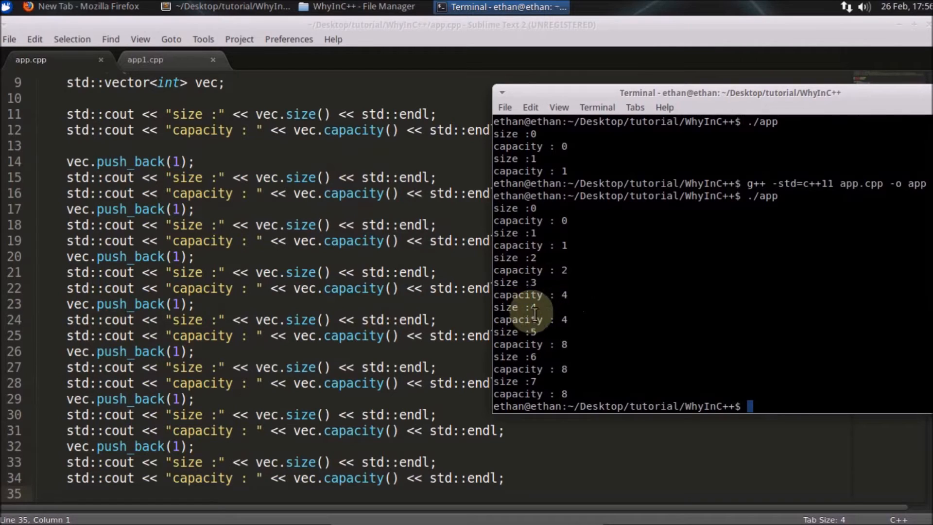
mouse_move(511, 336)
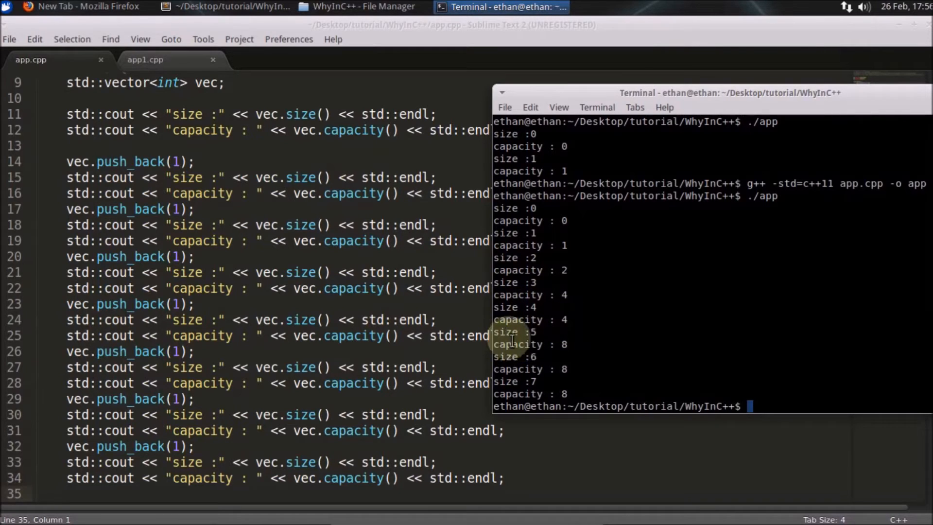
double_click(519, 344)
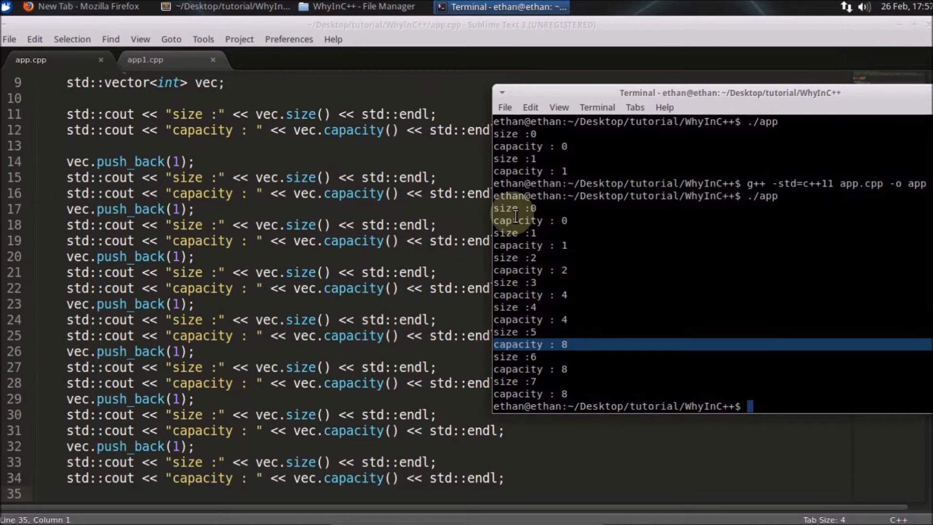
mouse_move(540, 224)
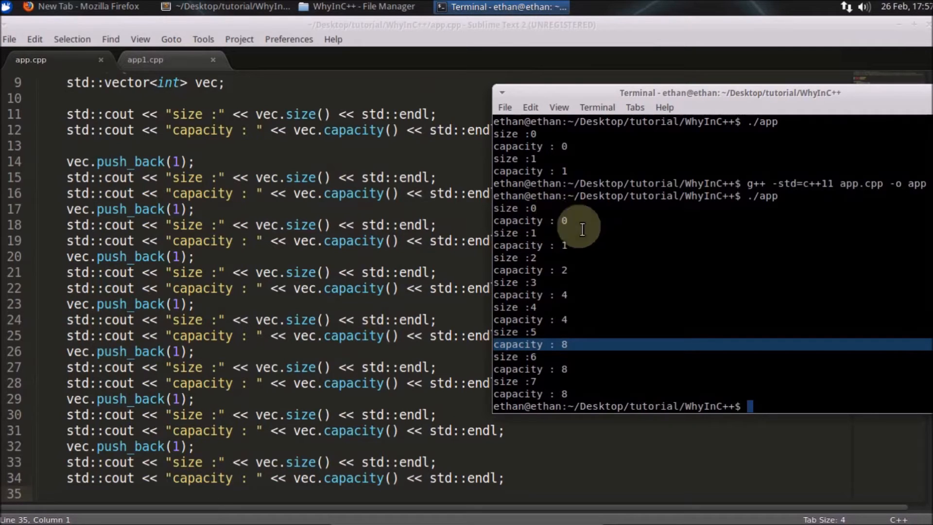
mouse_move(524, 241)
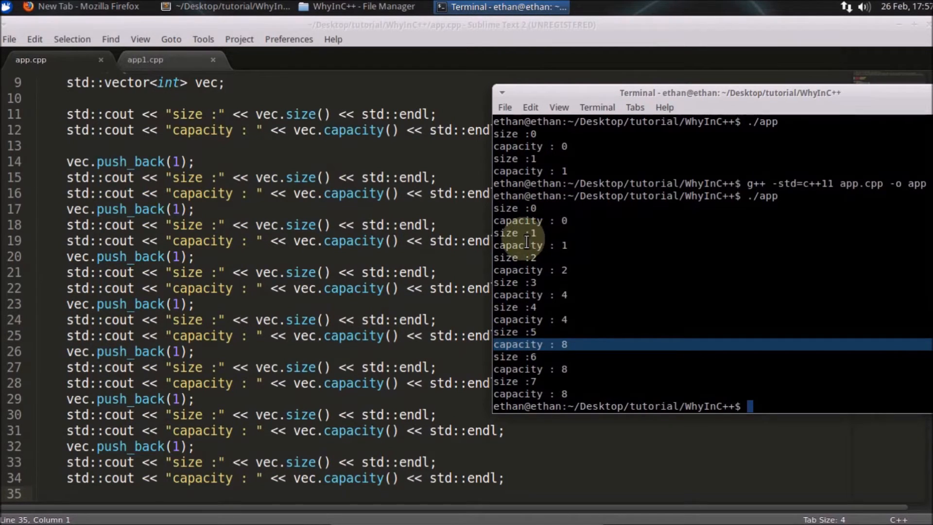
mouse_move(531, 234)
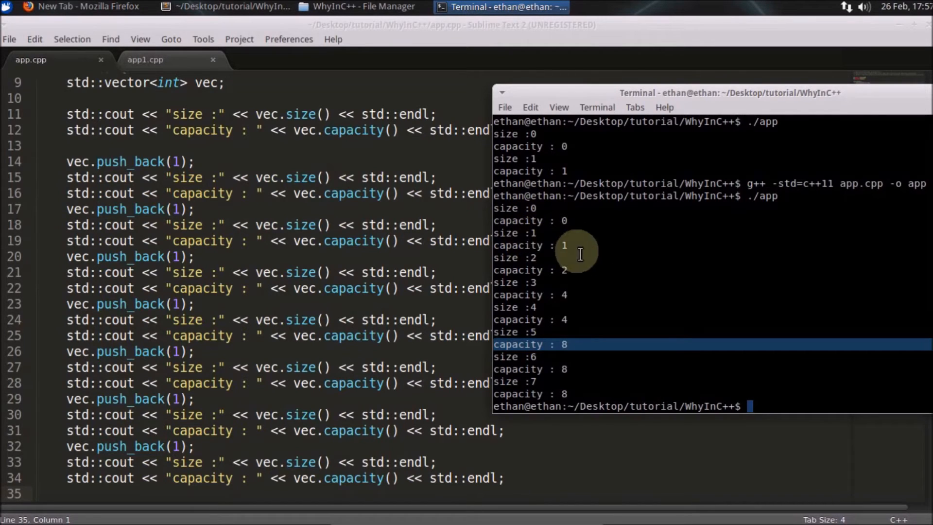
mouse_move(541, 258)
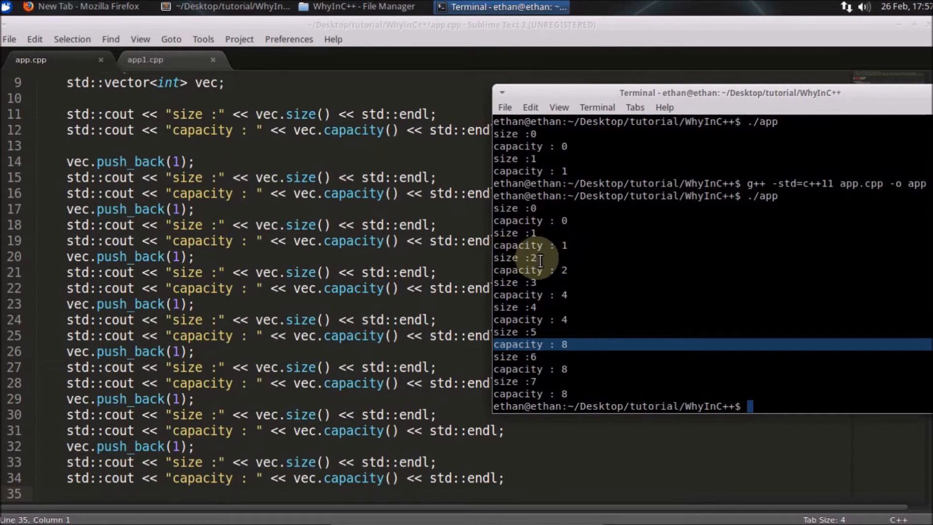
mouse_move(520, 245)
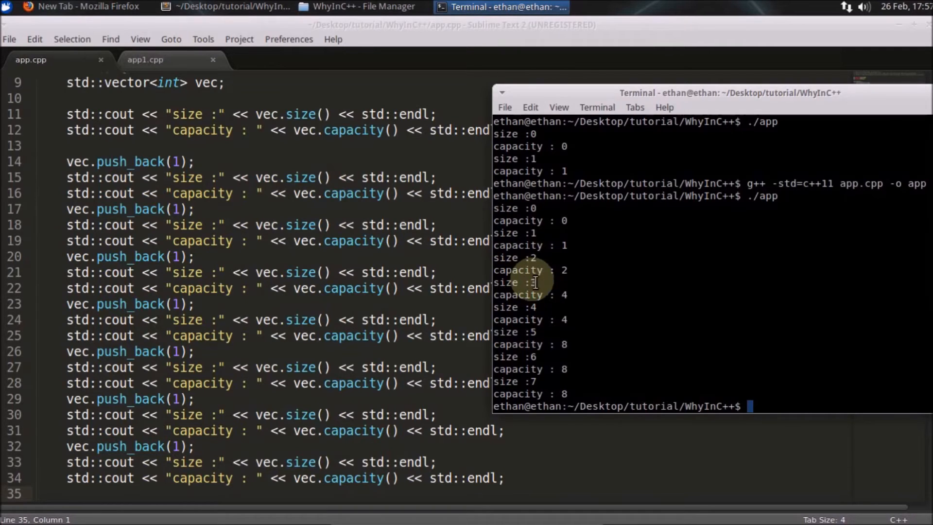
mouse_move(566, 294)
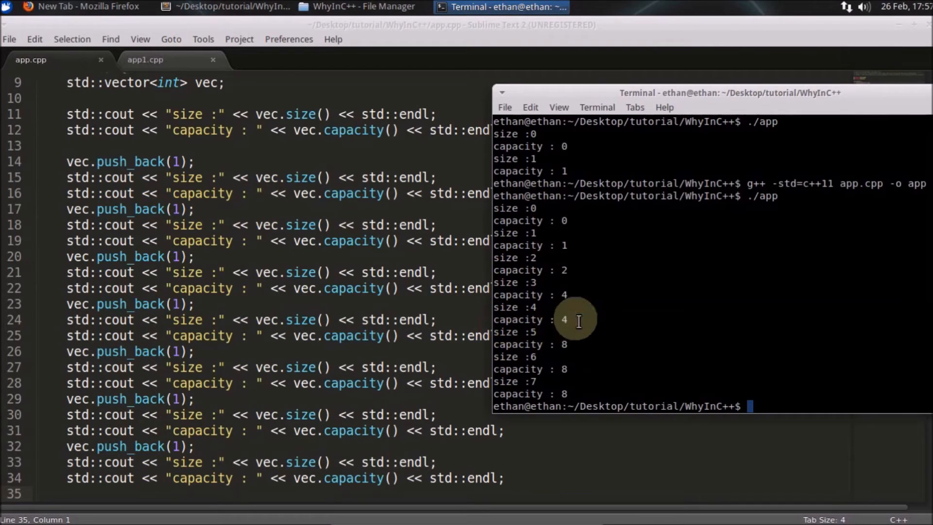
key(ctrl+c)
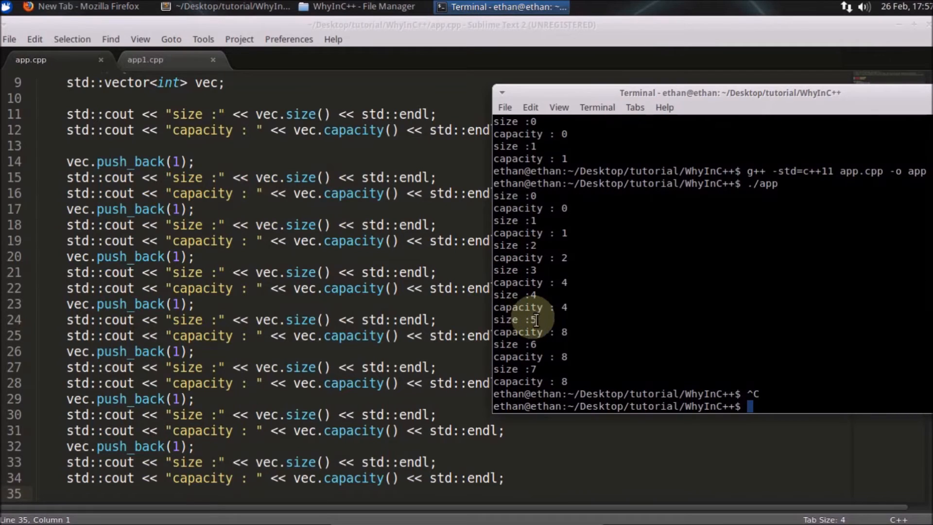
mouse_move(572, 307)
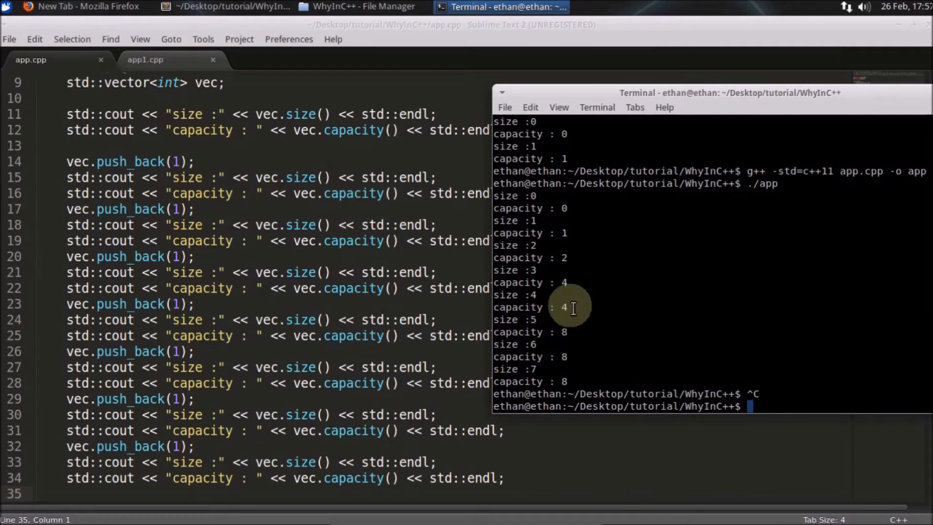
mouse_move(540, 344)
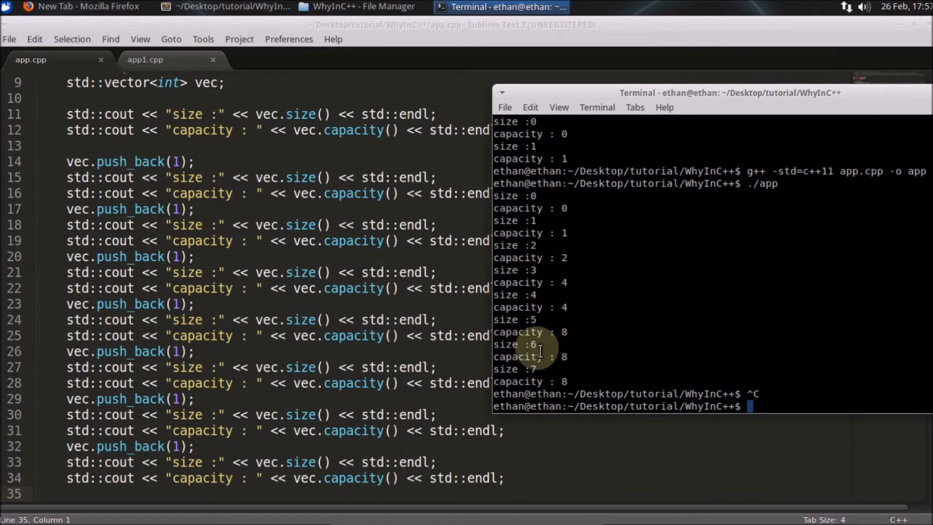
mouse_move(578, 386)
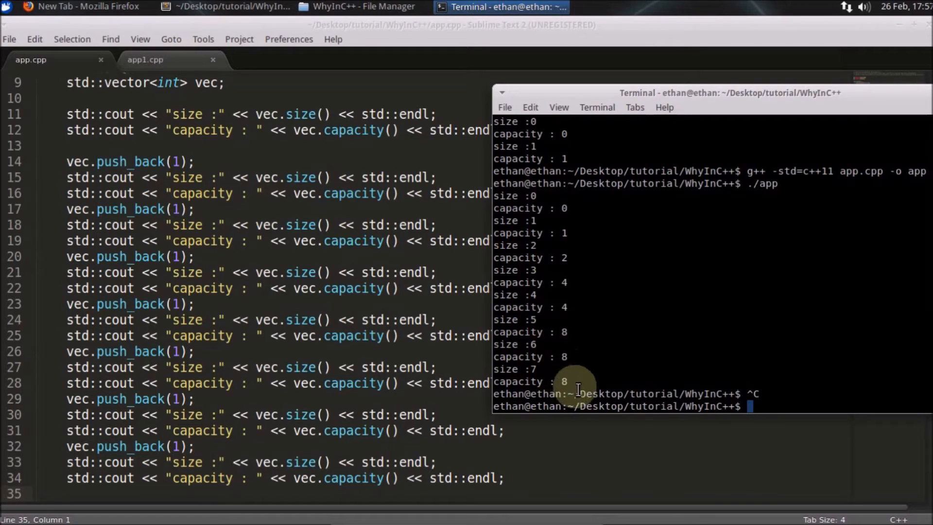
mouse_move(576, 381)
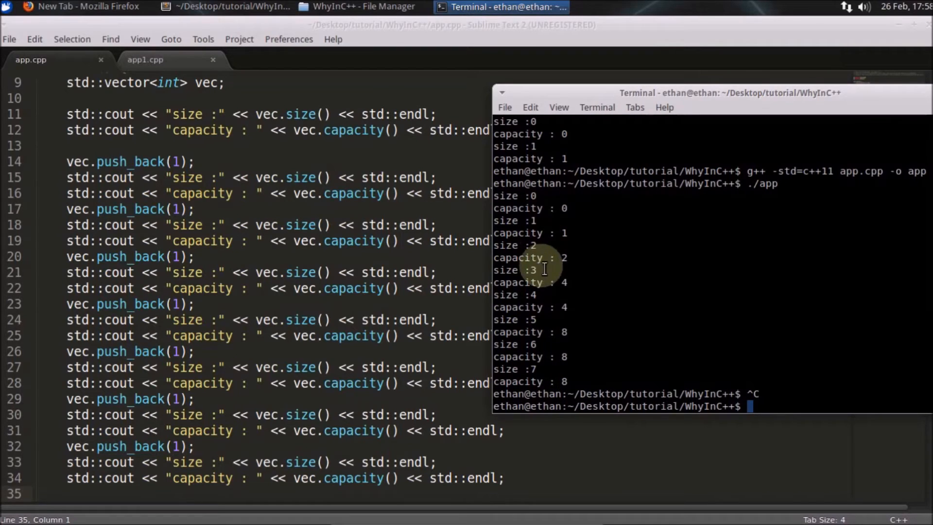
mouse_move(564, 326)
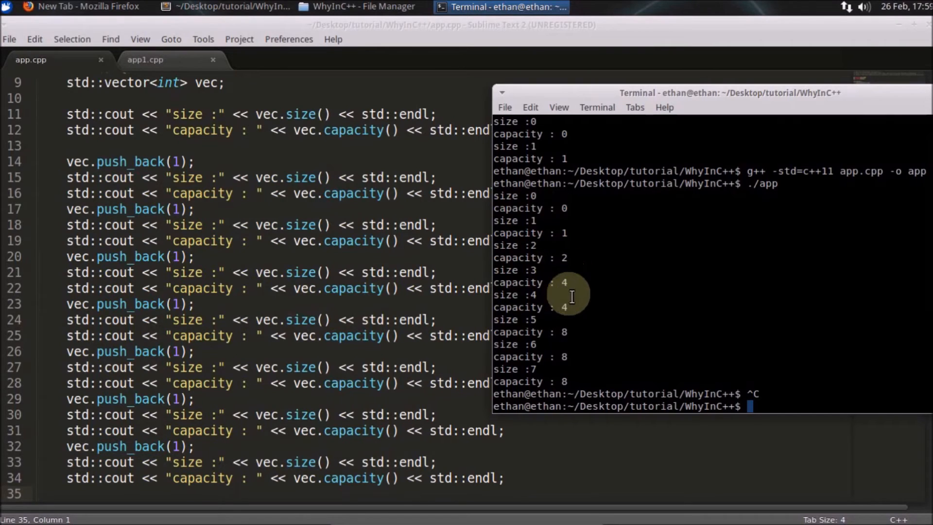
mouse_move(577, 259)
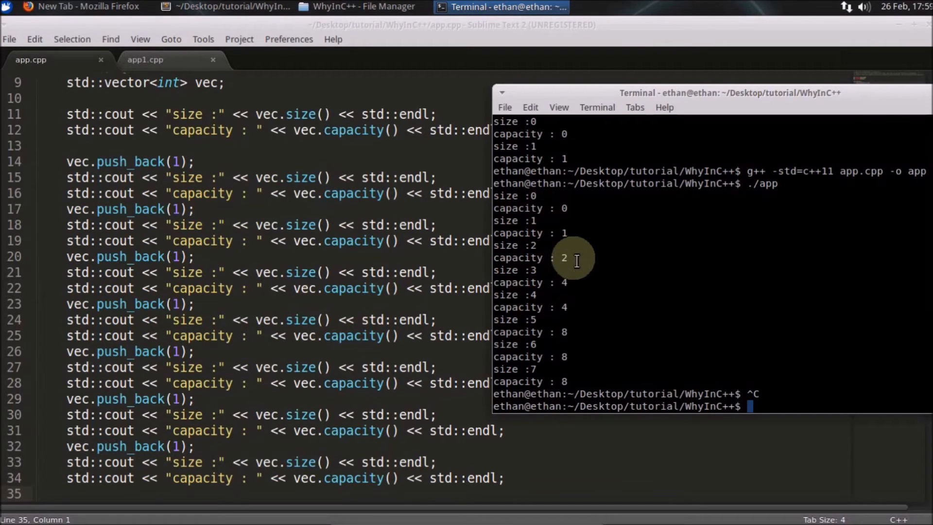
mouse_move(541, 250)
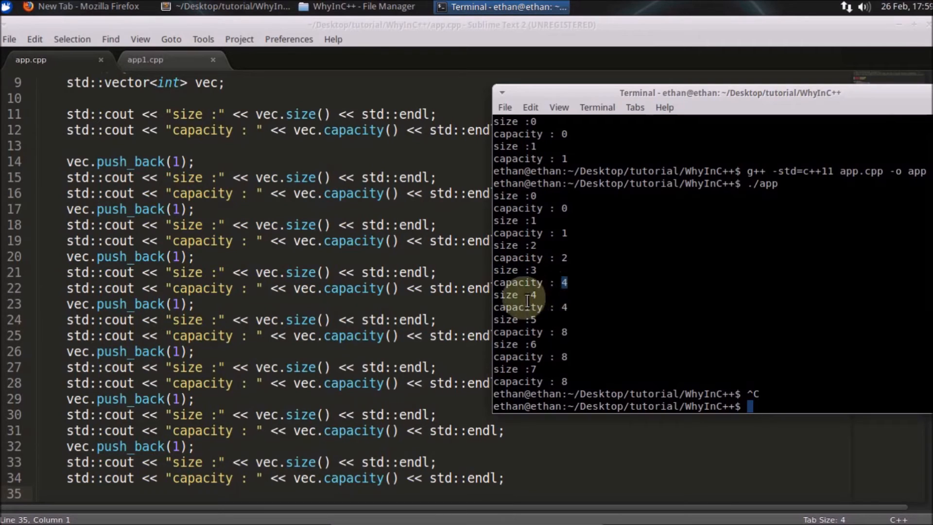
mouse_move(564, 312)
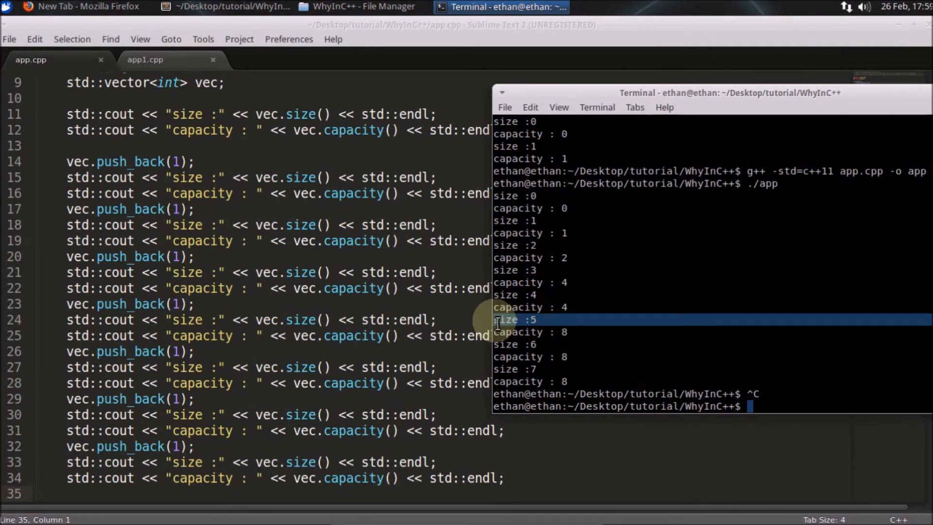
mouse_move(581, 332)
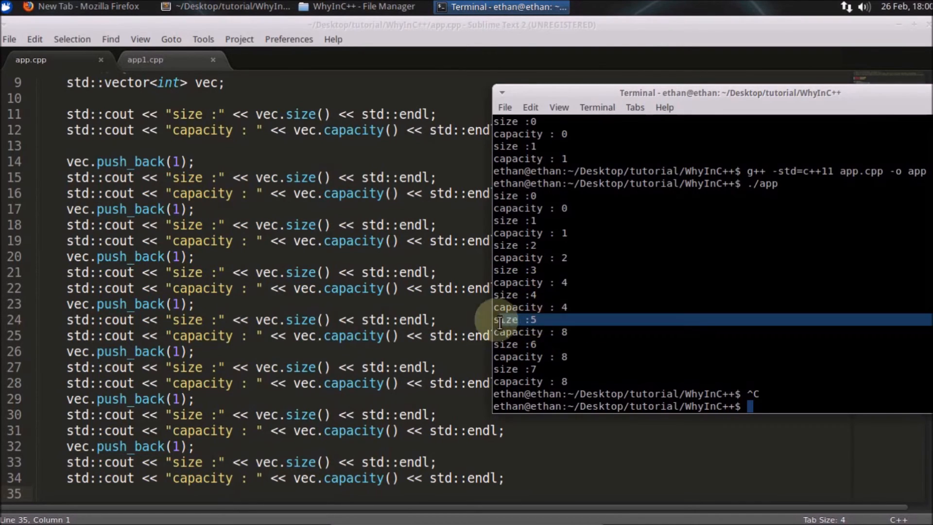
mouse_move(582, 332)
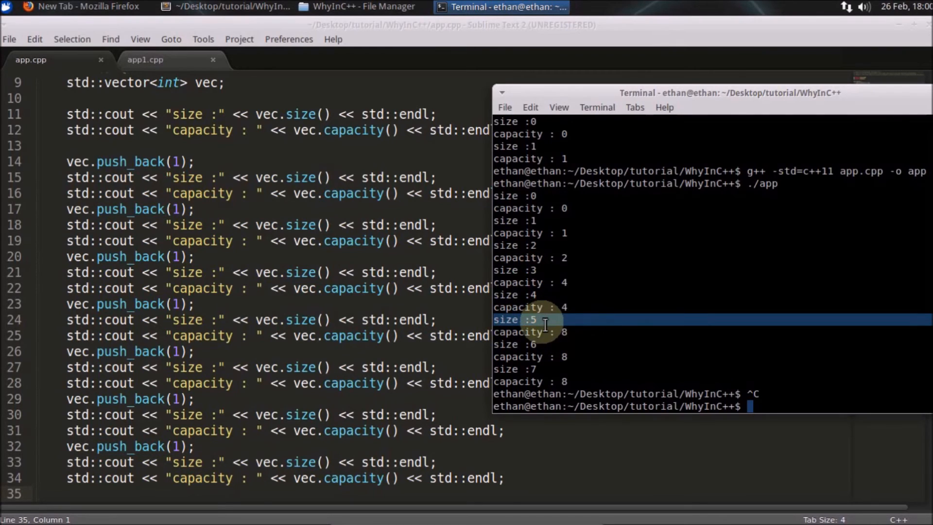
mouse_move(549, 332)
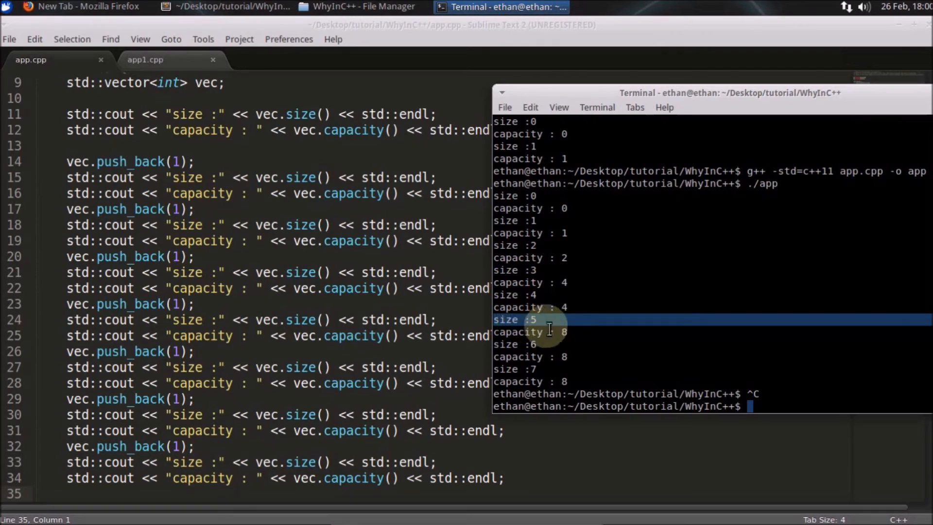
mouse_move(535, 319)
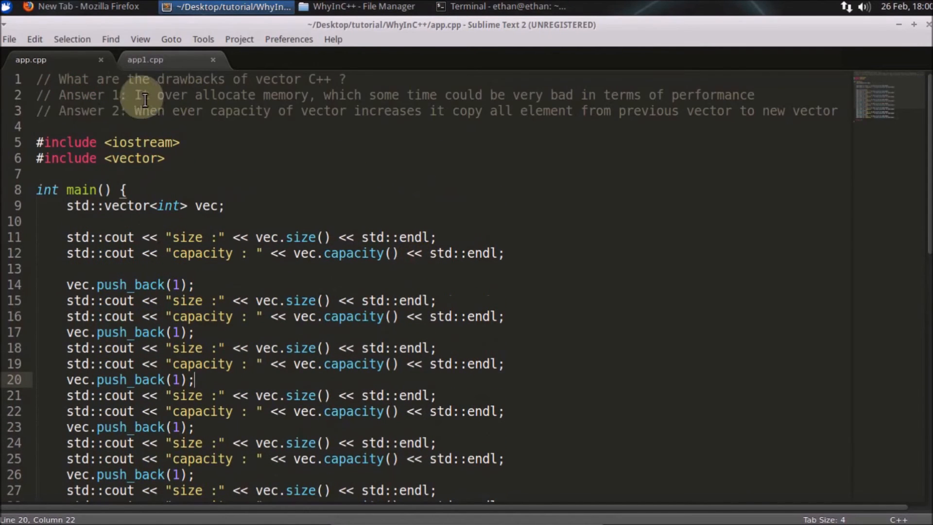
mouse_move(344, 105)
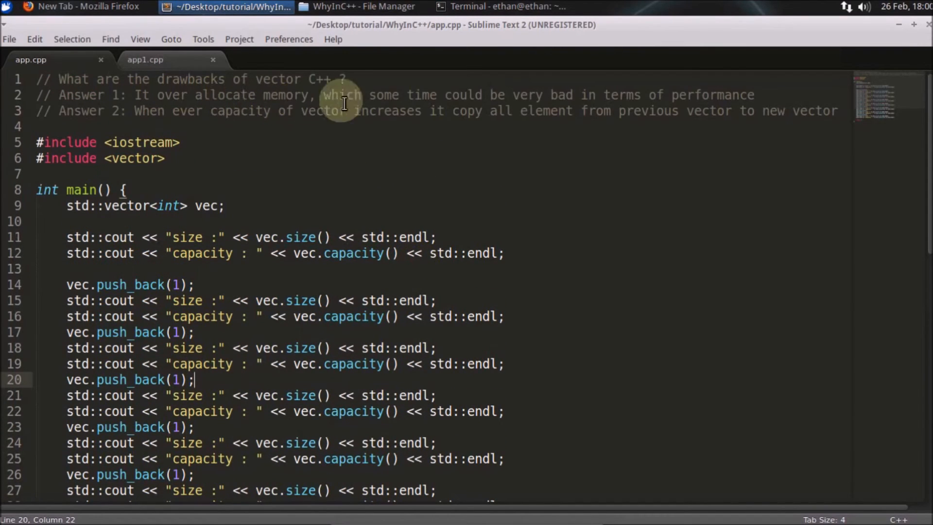
mouse_move(700, 95)
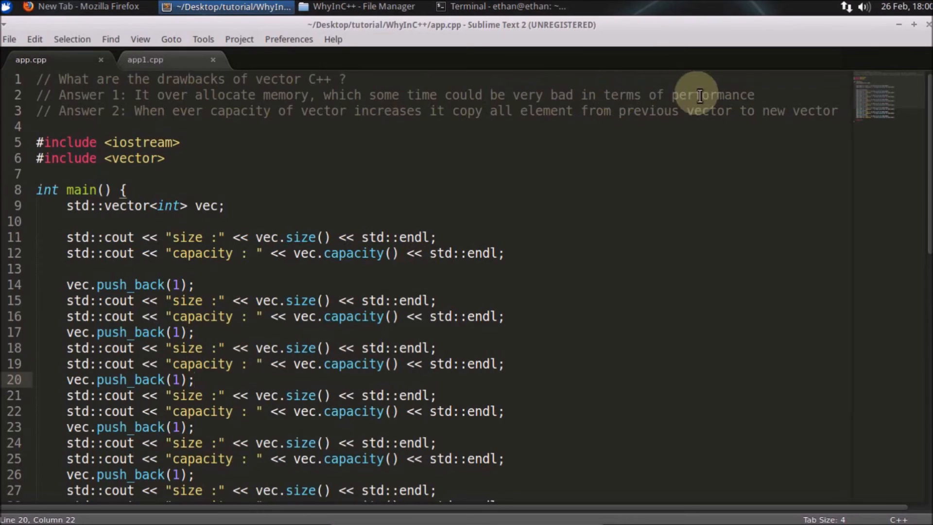
Bring the terminal with the size/capacity output back in front of the editor
click(504, 7)
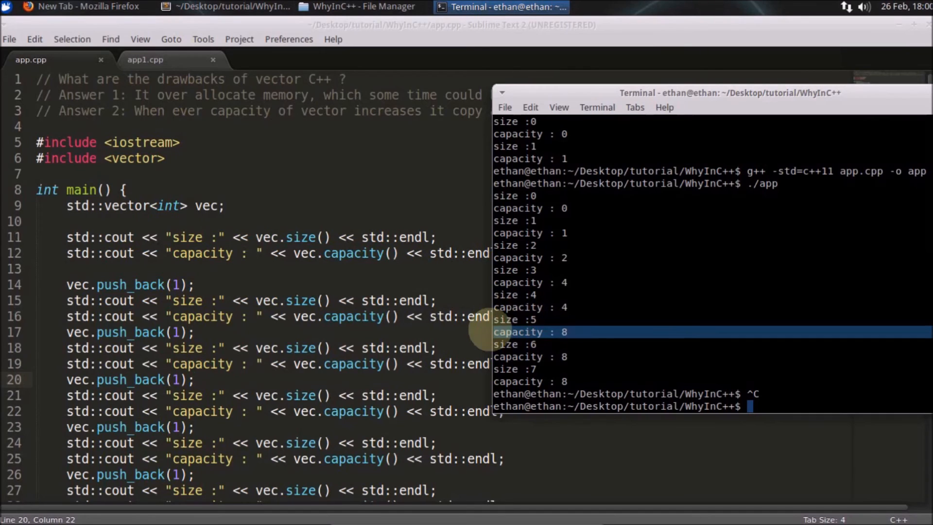
click(570, 333)
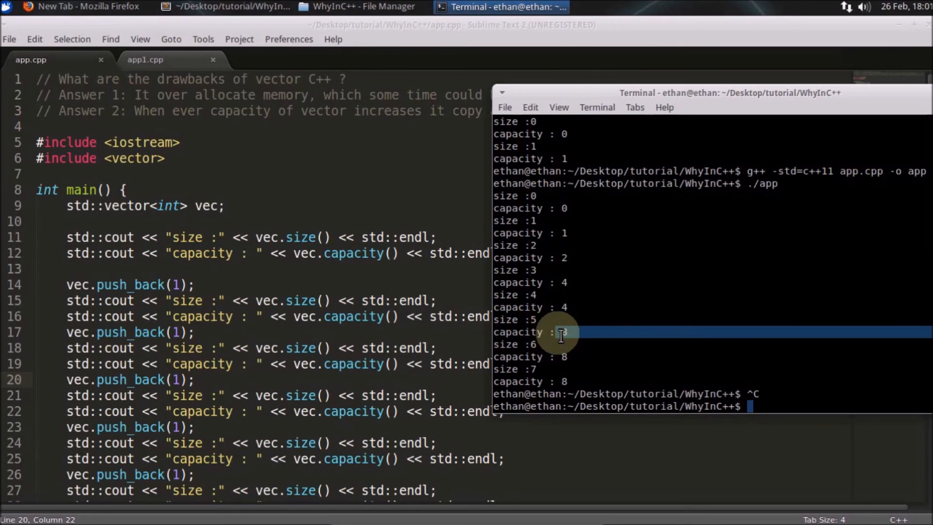
mouse_move(577, 332)
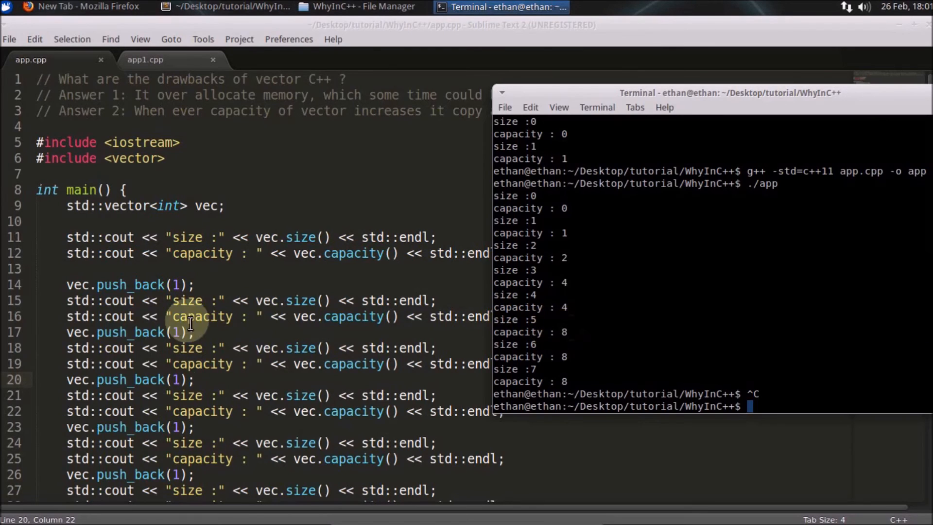
mouse_move(189, 379)
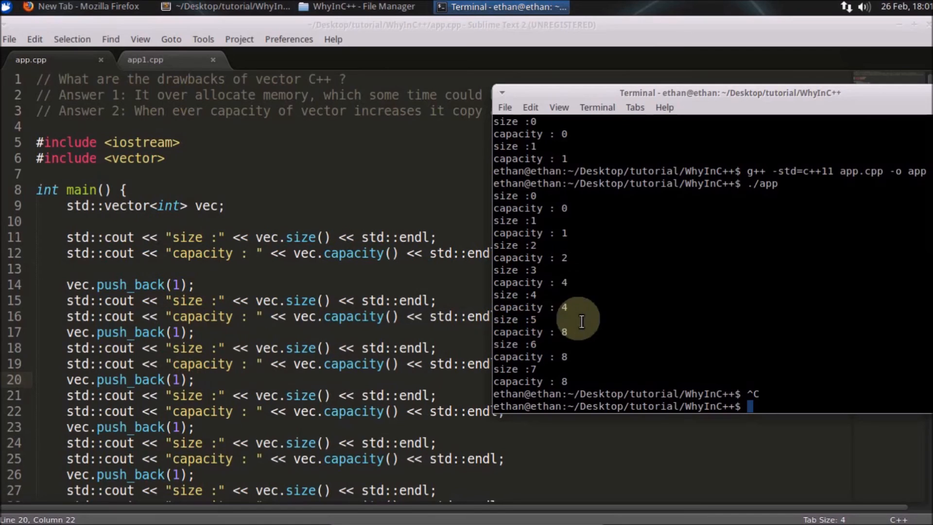
mouse_move(570, 377)
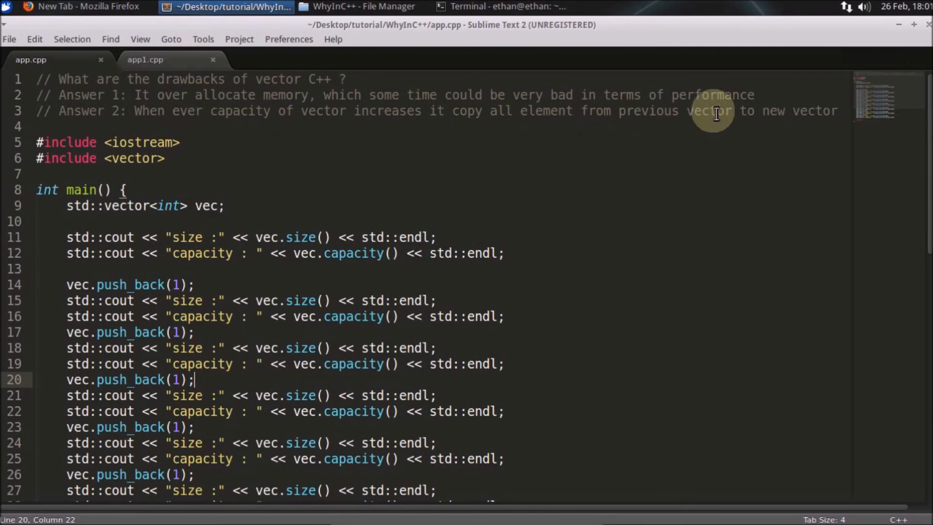
click(497, 6)
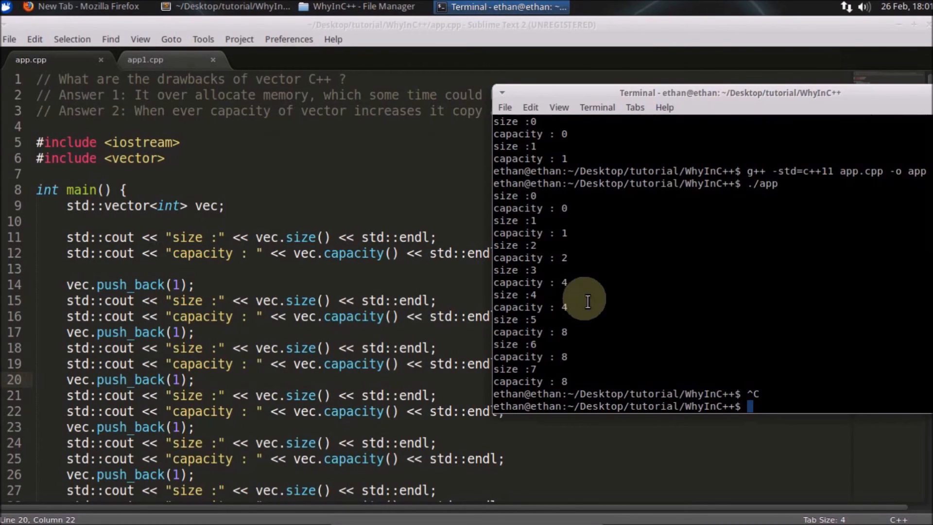
mouse_move(545, 320)
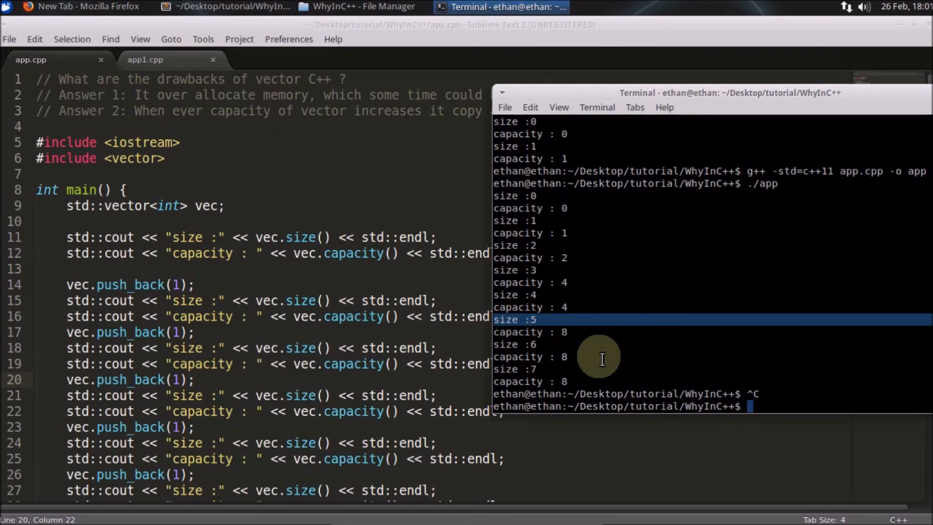
mouse_move(524, 319)
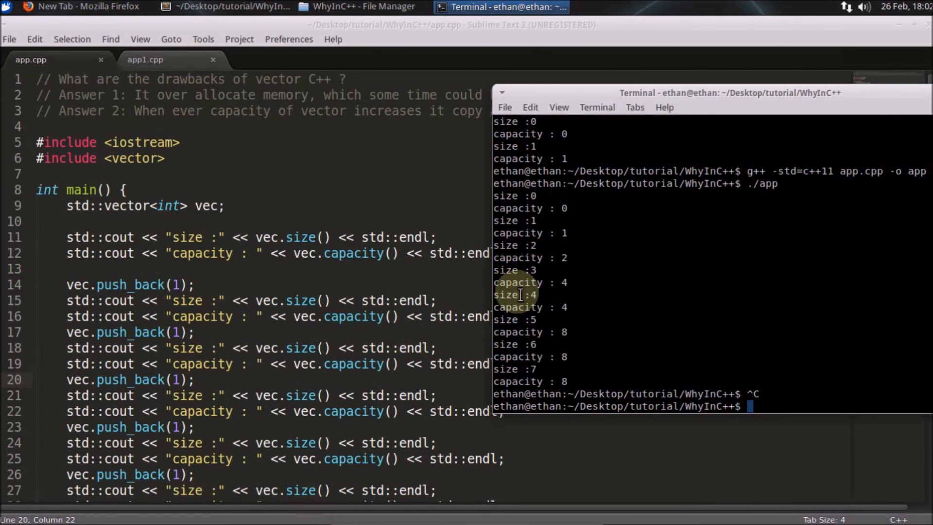
mouse_move(521, 300)
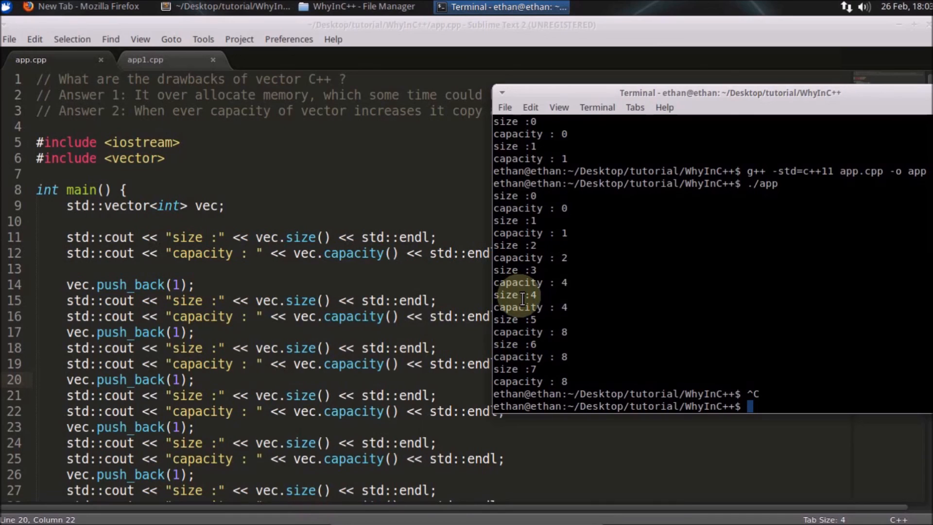